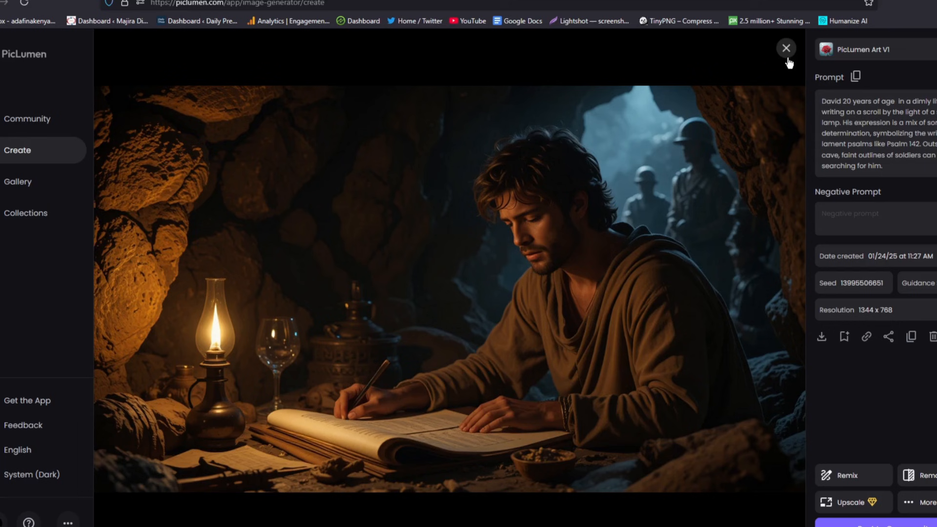
mouse_move(304, 186)
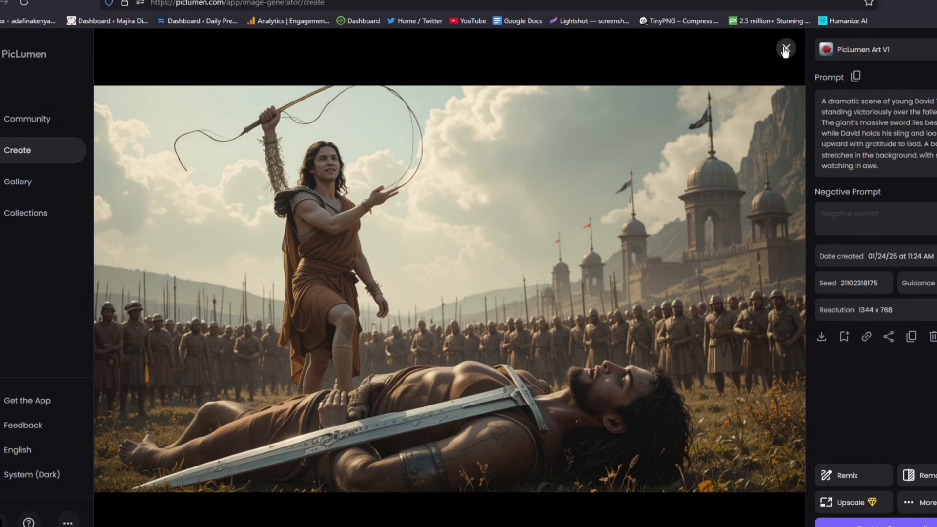
Close the enlarged David and Goliath preview and scroll through the King David image feed
click(785, 49)
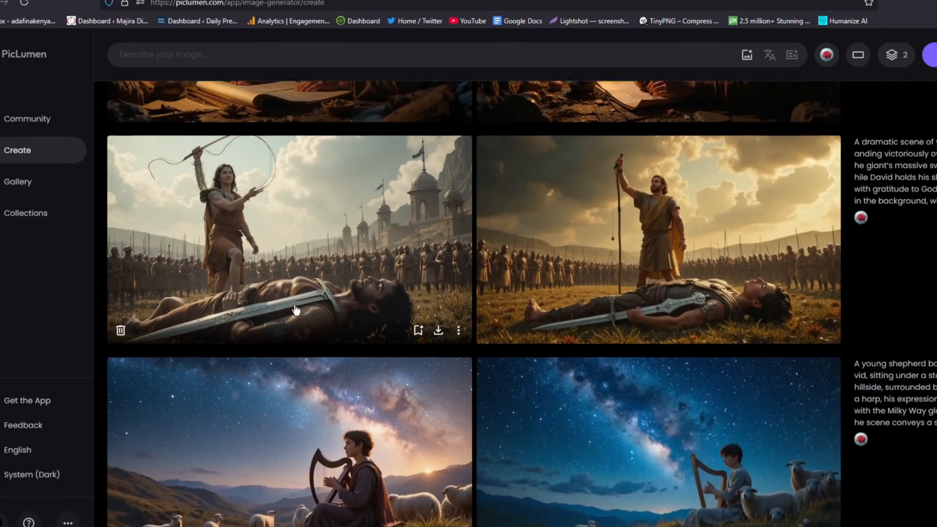
scroll(down, 3)
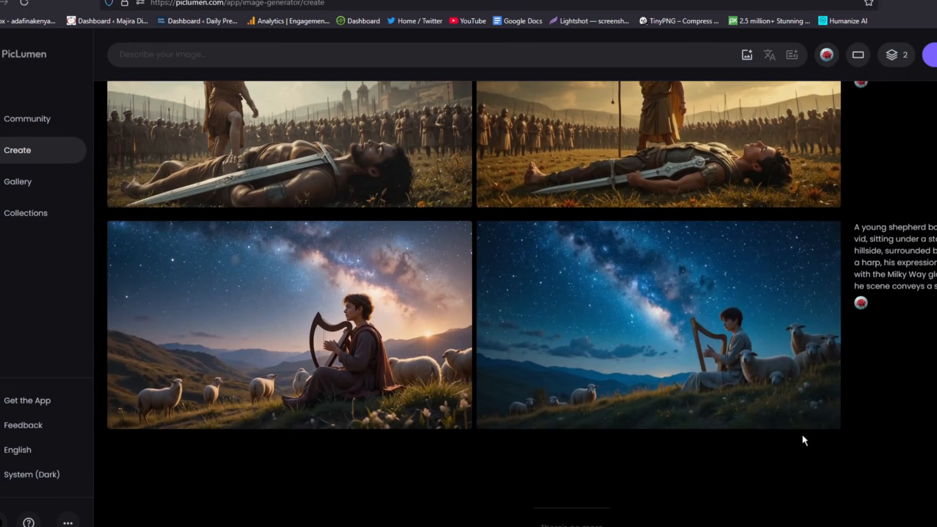
scroll(down, 3)
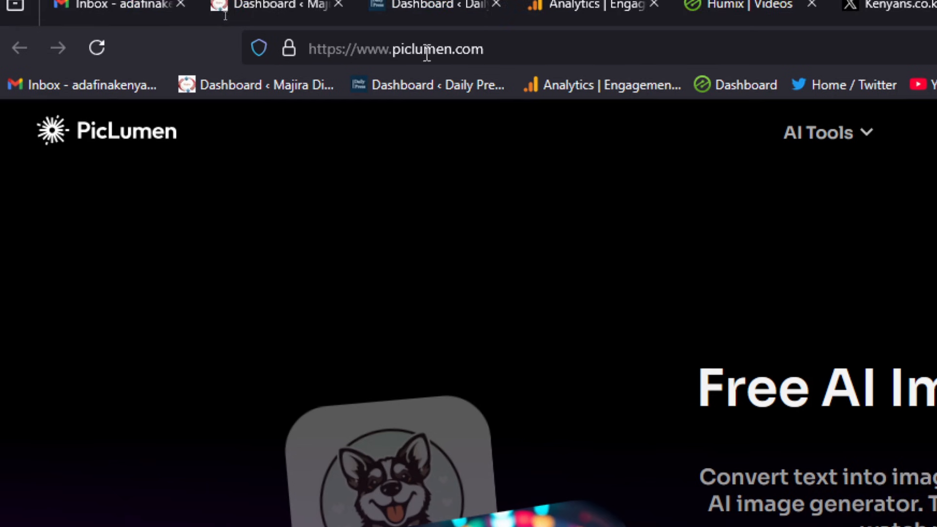
mouse_move(230, 34)
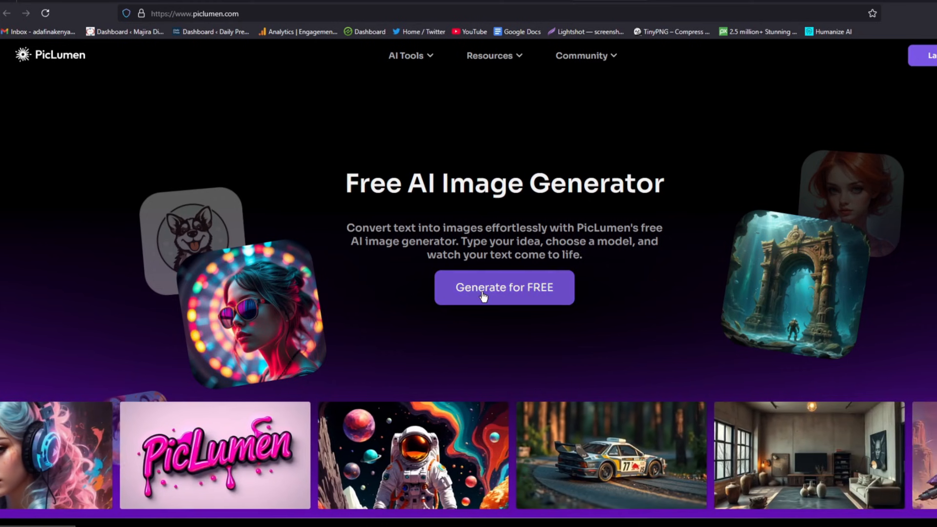
Start Generate for FREE and sign in to PicLumen with a Google account
click(504, 287)
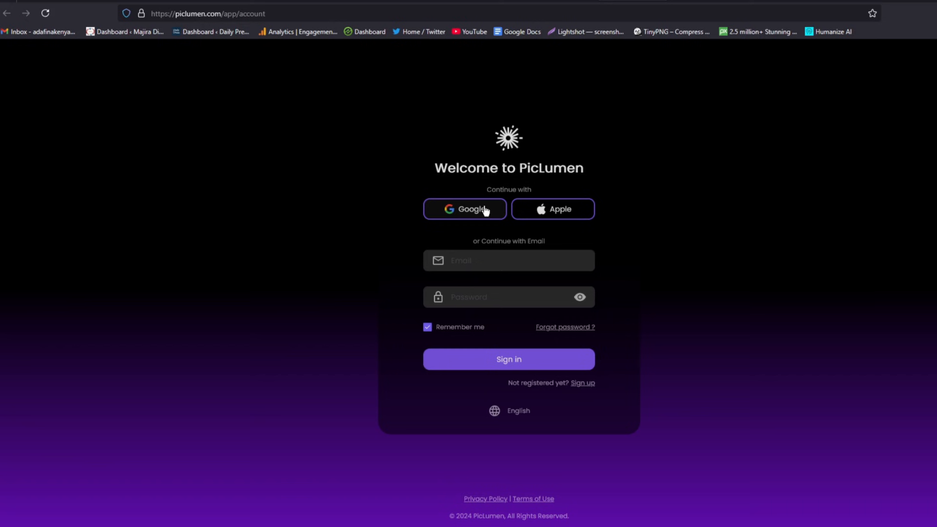
click(465, 209)
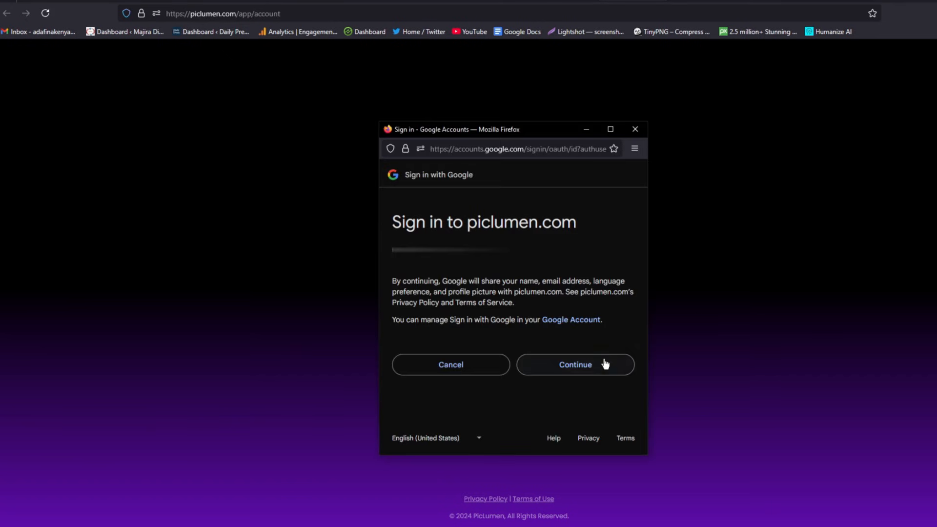
click(574, 364)
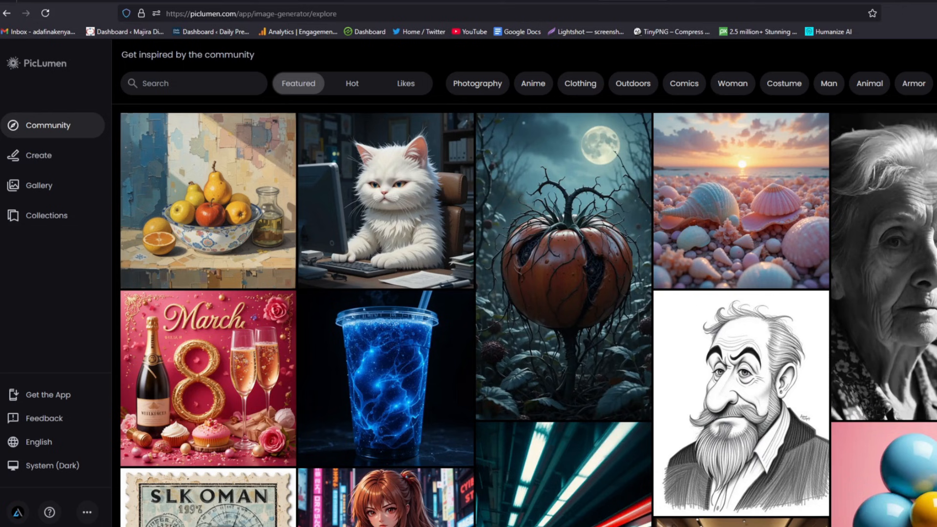
scroll(down, 3)
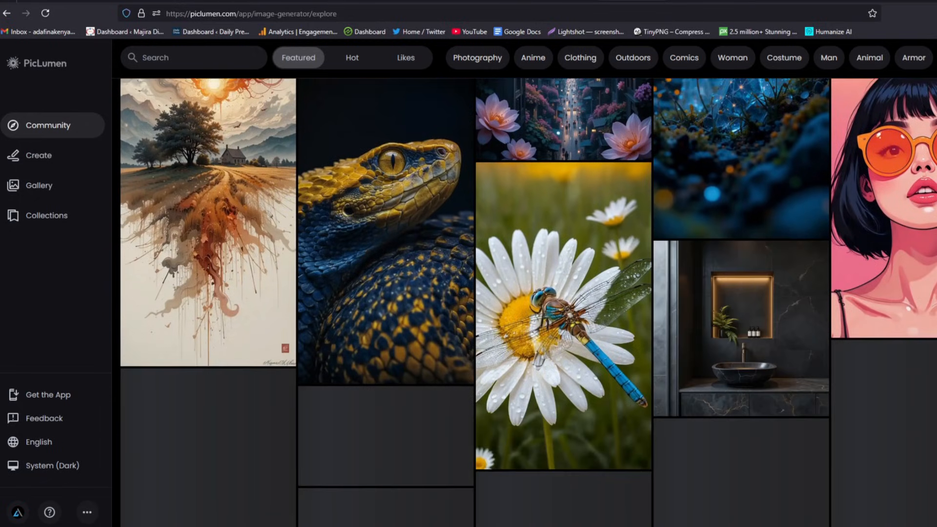
scroll(down, 3)
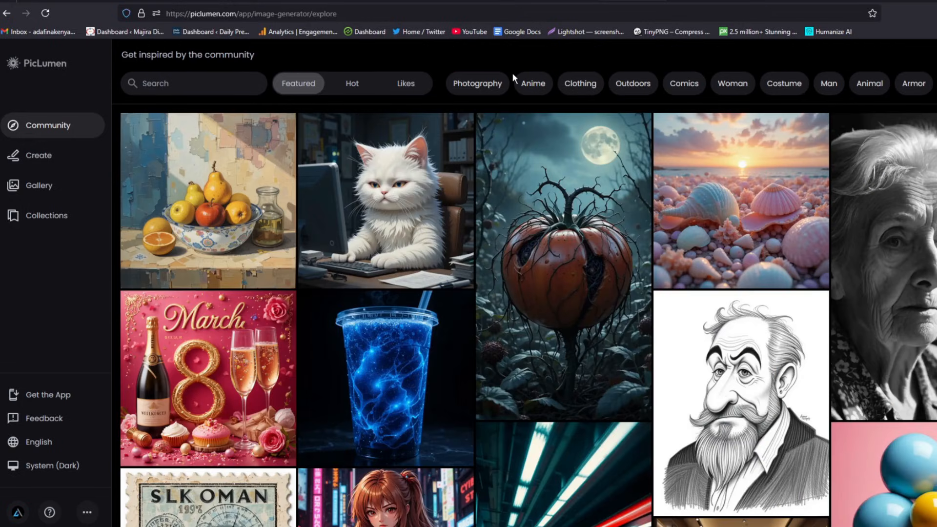
mouse_move(57, 149)
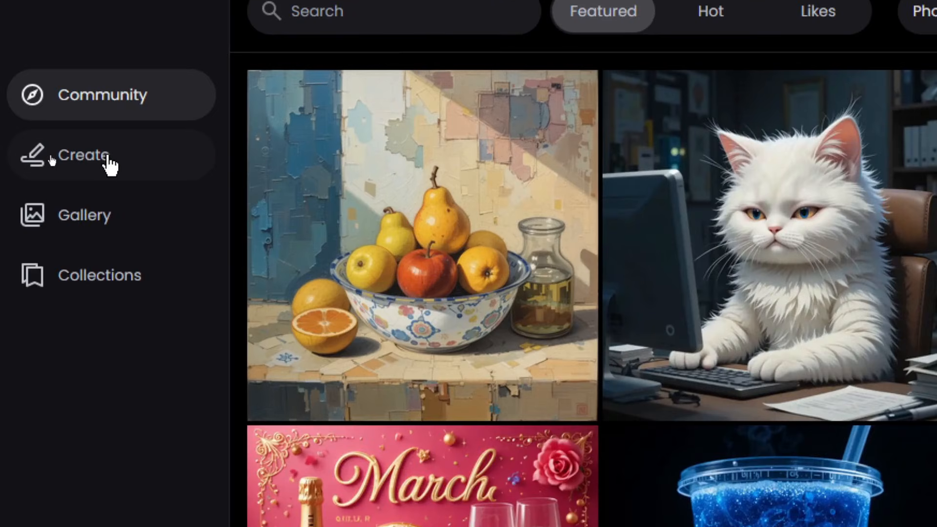
Open the Create page and turn off the 30-day storage alert permanently
click(83, 154)
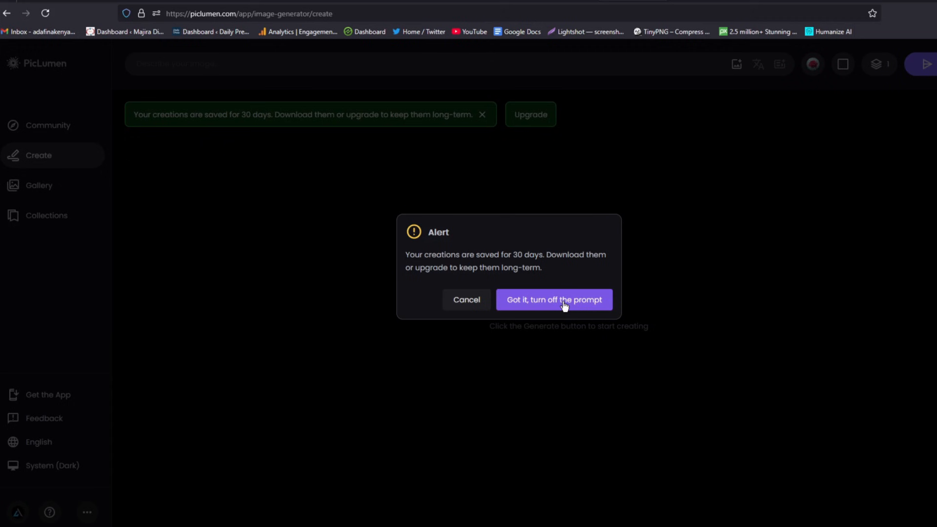
click(553, 299)
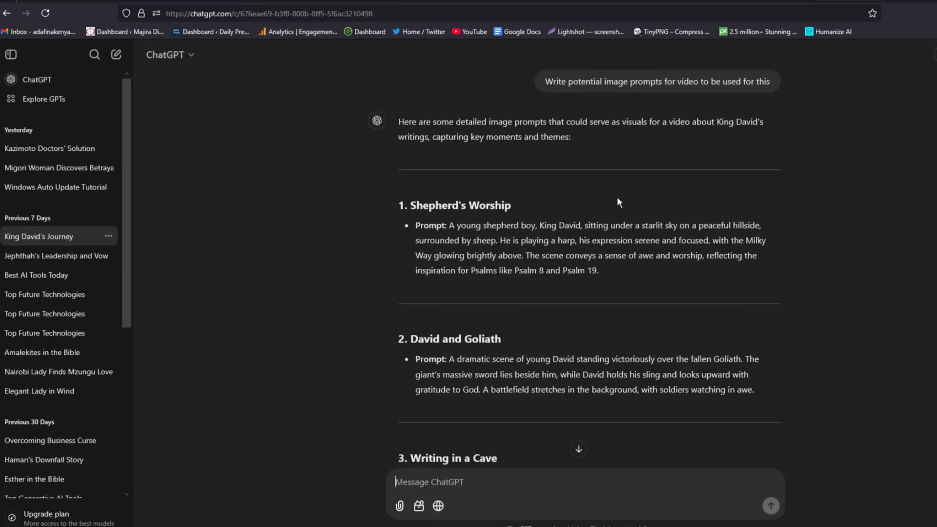
scroll(down, 3)
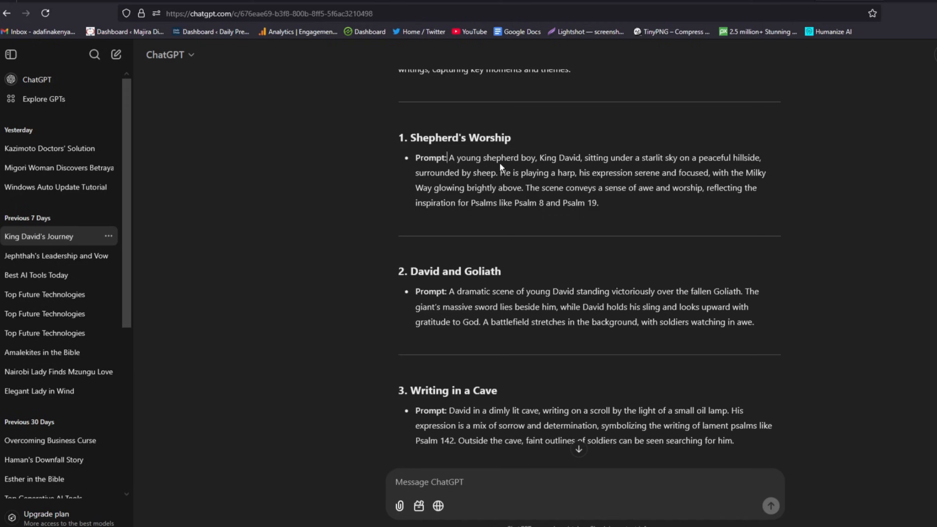
scroll(down, 3)
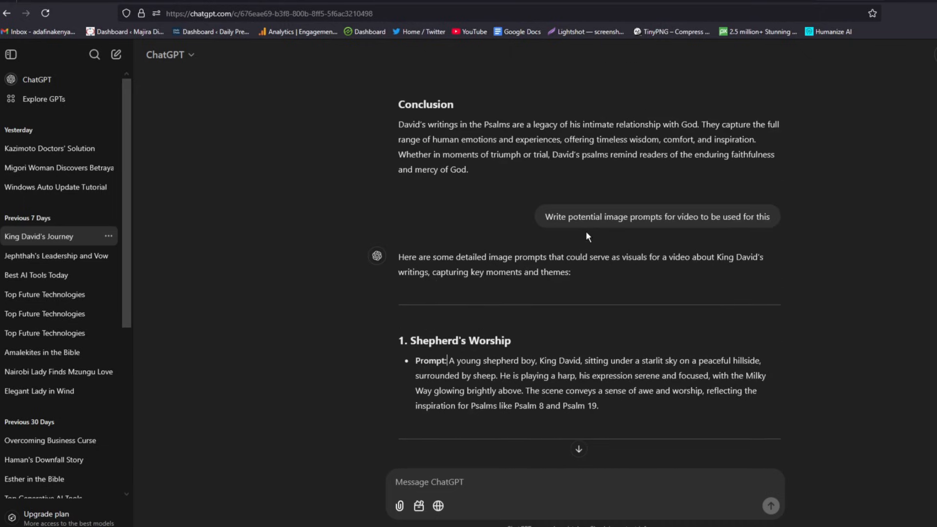
scroll(down, 3)
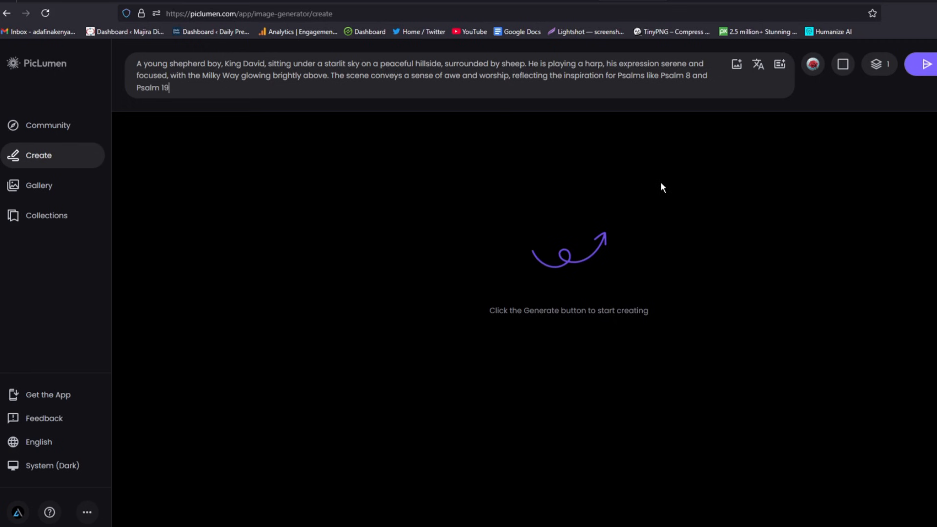
mouse_move(842, 64)
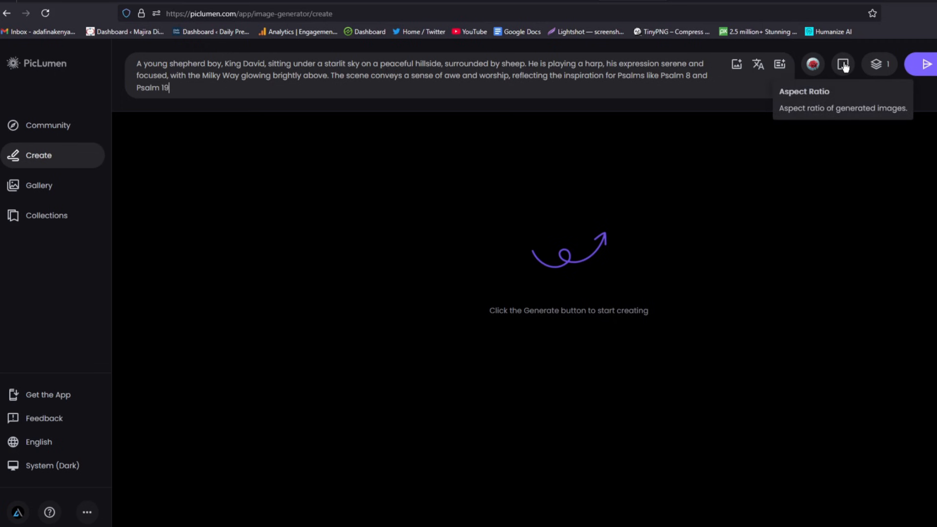
Set the shepherd boy prompt's aspect ratio to 16:9
click(843, 64)
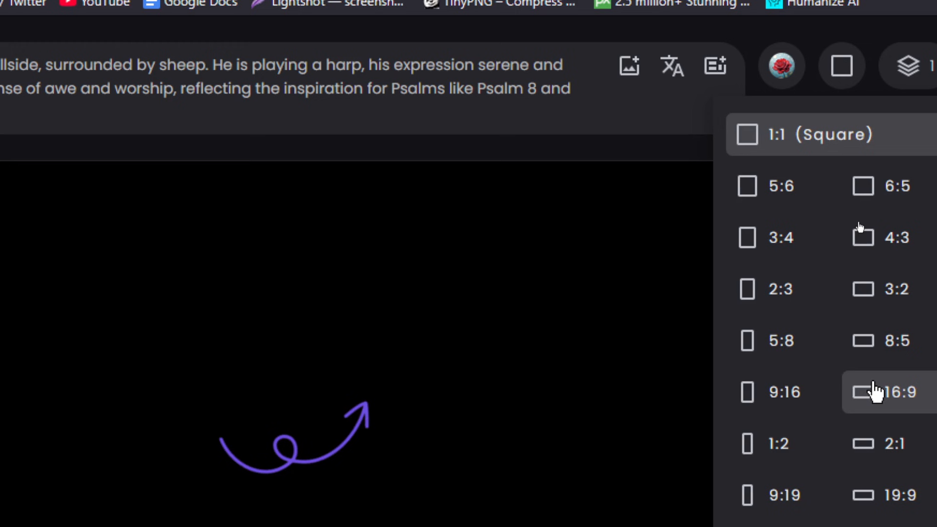
mouse_move(876, 397)
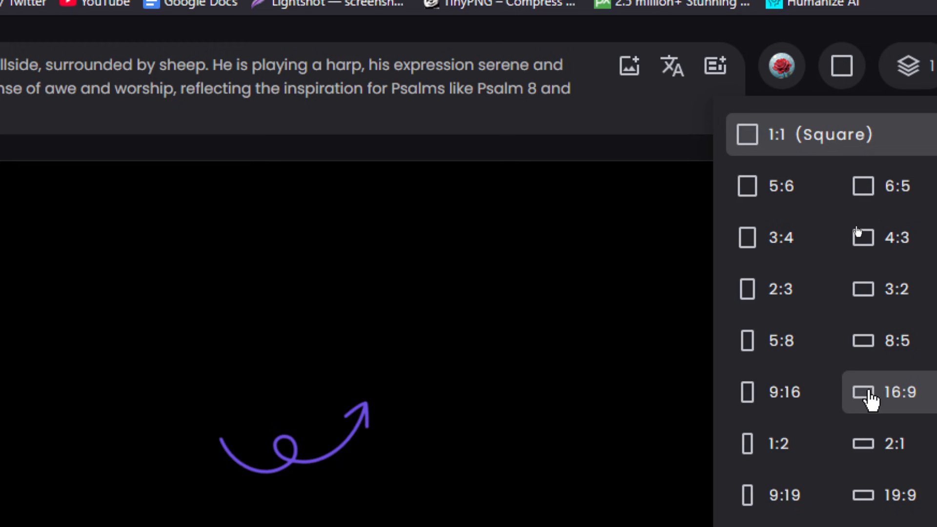
click(886, 392)
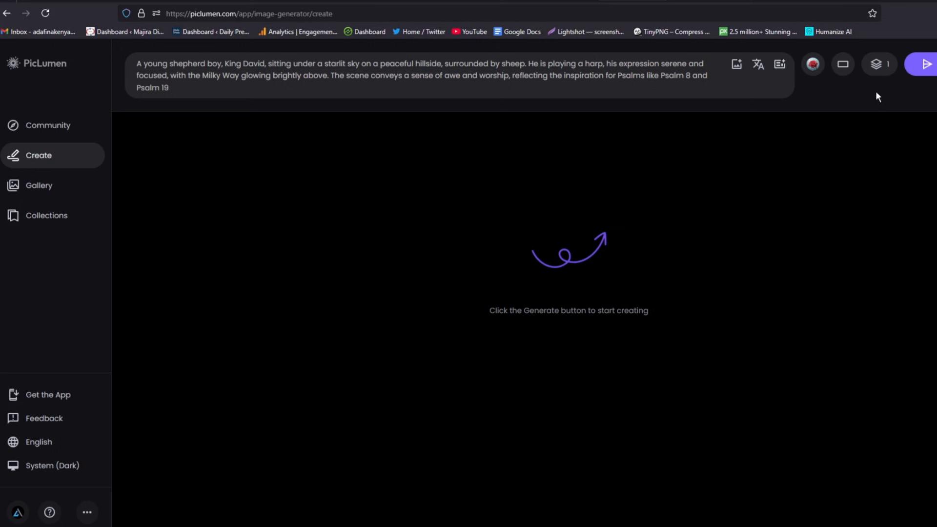
mouse_move(875, 64)
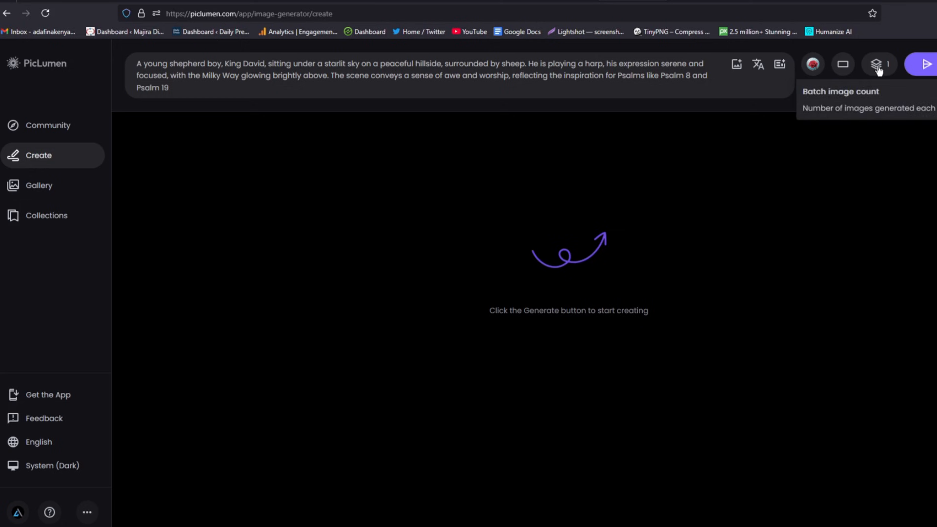
Set the batch image count to 2 images per generation
click(879, 64)
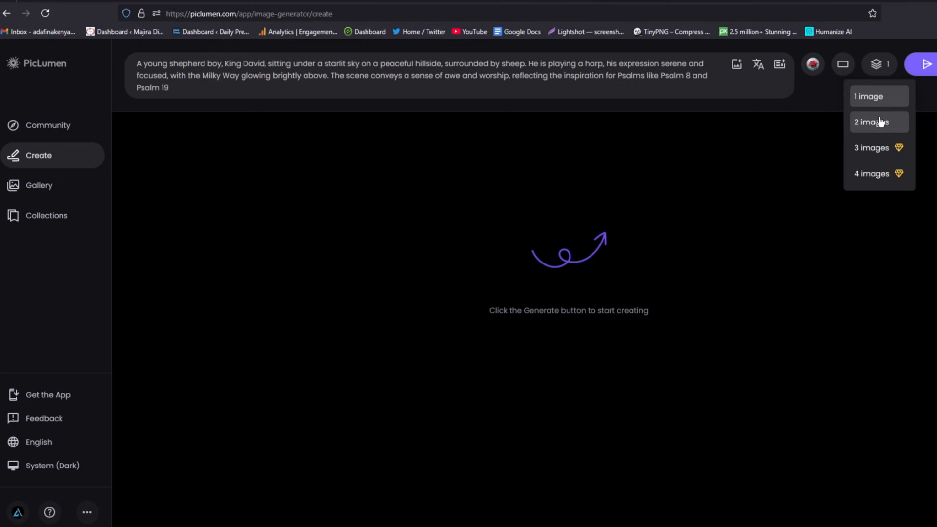
mouse_move(880, 123)
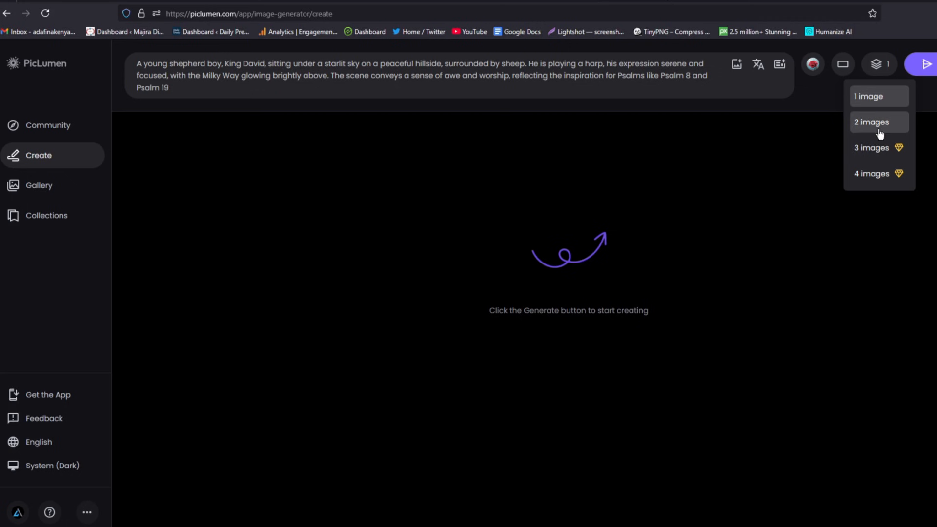
click(870, 122)
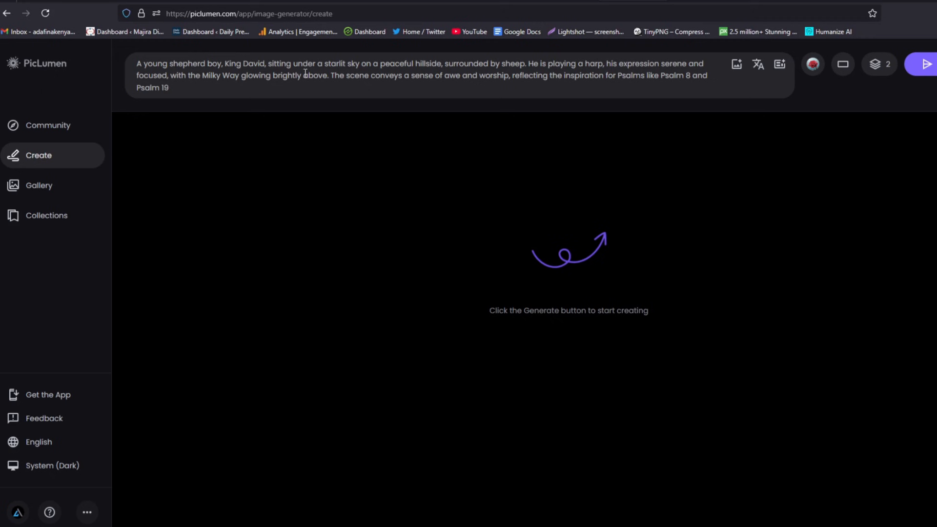
mouse_move(210, 68)
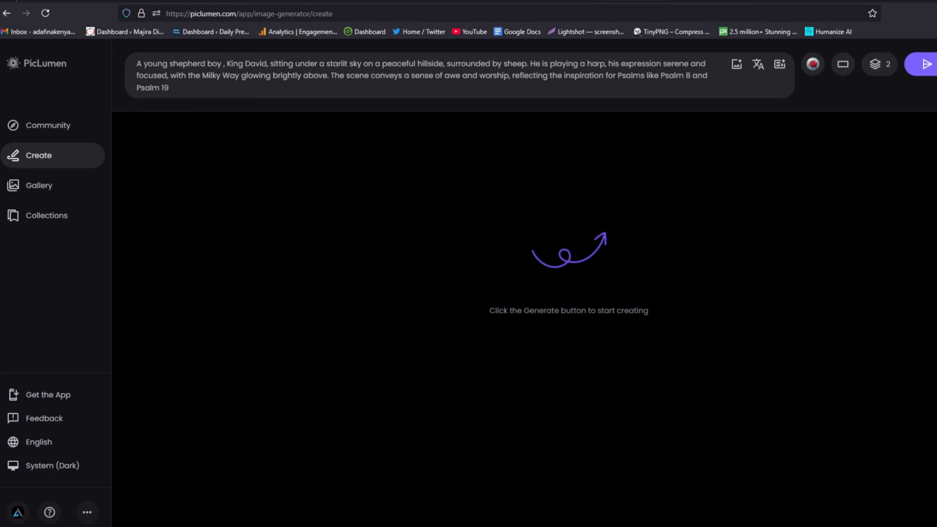
Add '10 years old' to the shepherd boy prompt and generate the images
text(10 yea)
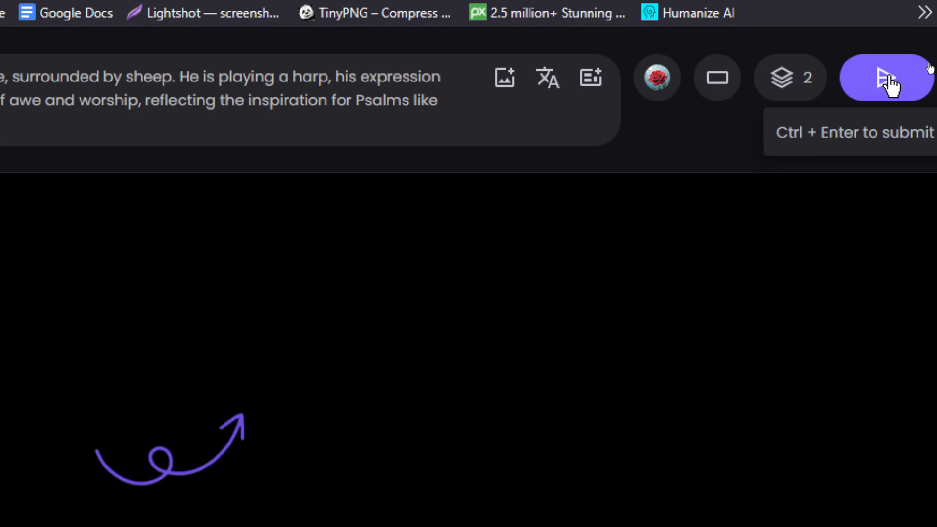
click(885, 77)
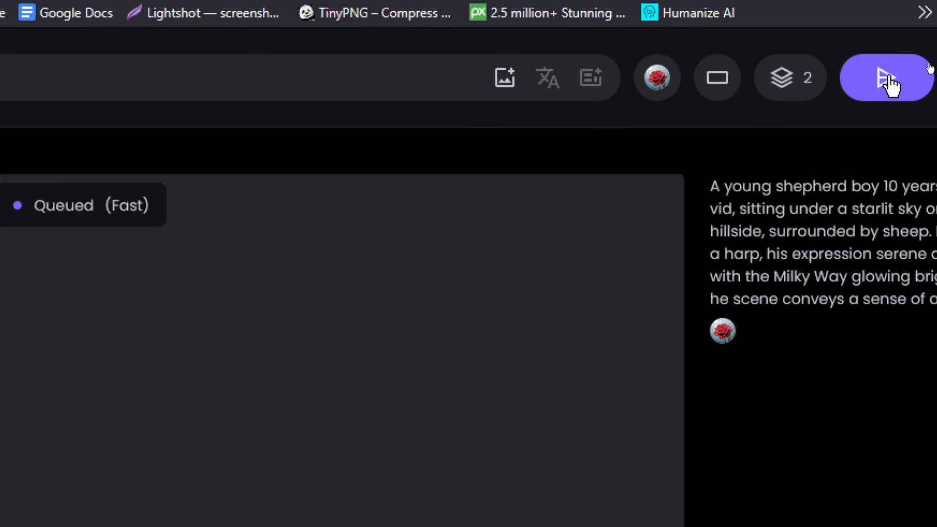
click(884, 77)
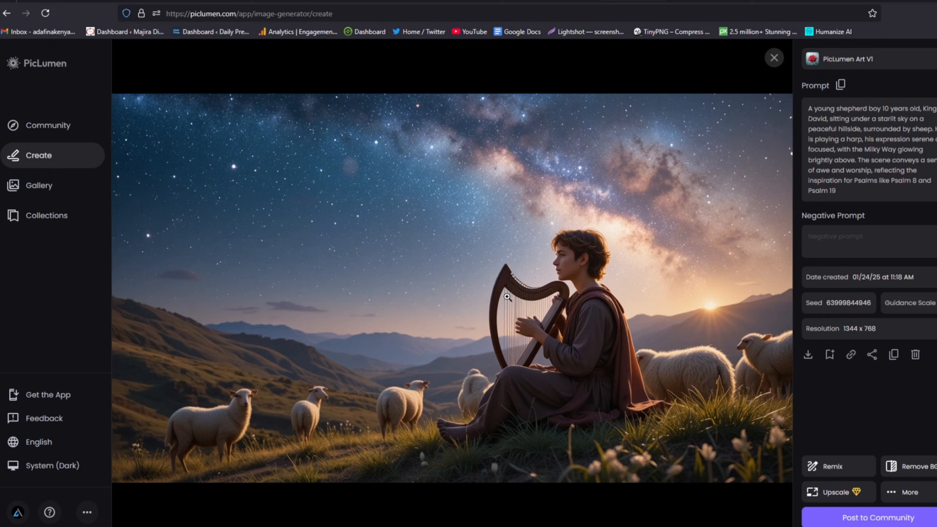
mouse_move(458, 217)
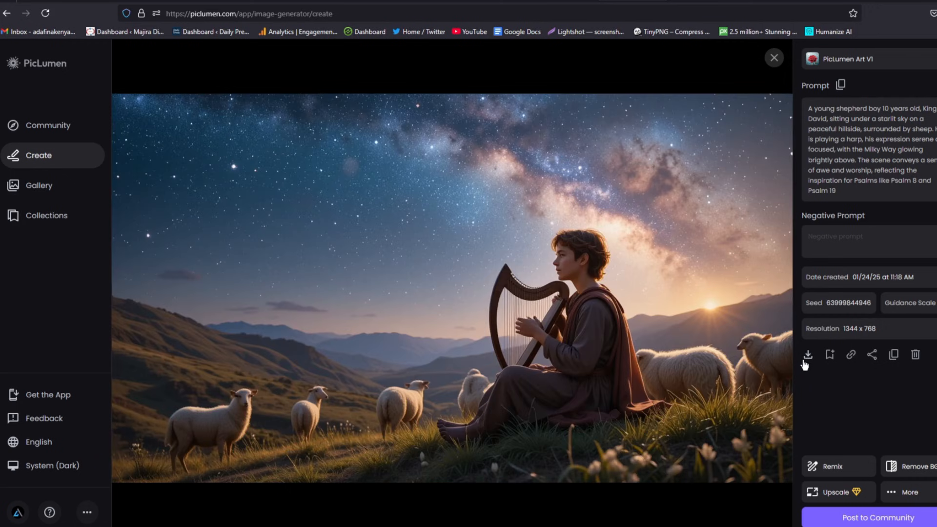
Download the shepherd boy harp image under the Milky Way
click(806, 354)
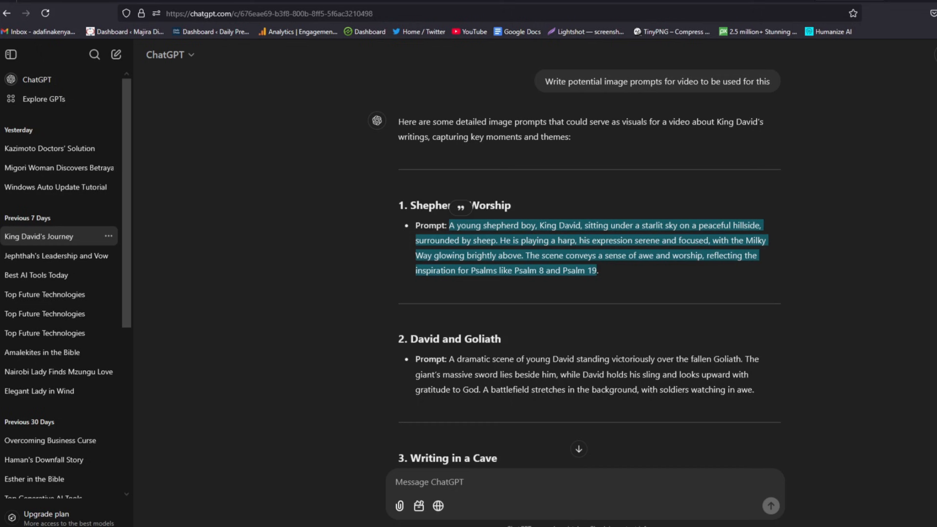
Scroll ChatGPT's prompt list to the David and Goliath and cave prompts
scroll(down, 3)
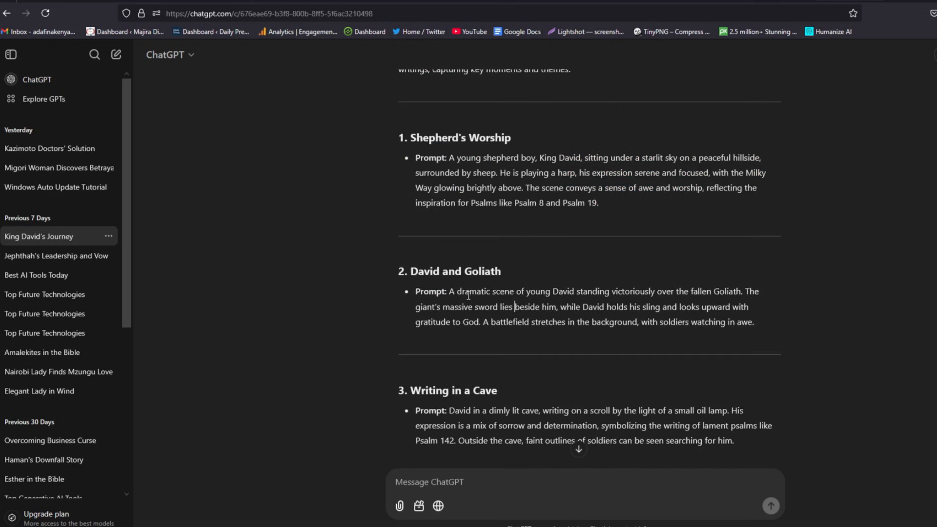
mouse_move(553, 301)
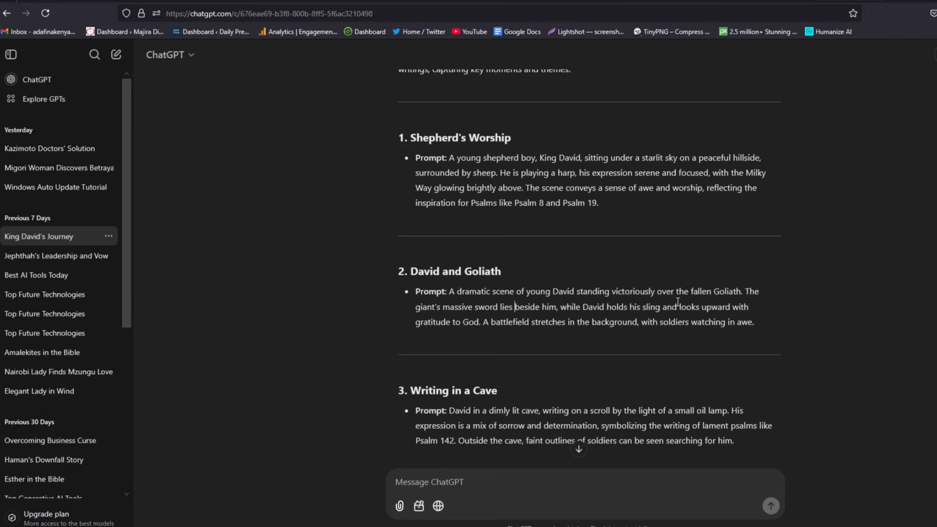
mouse_move(497, 302)
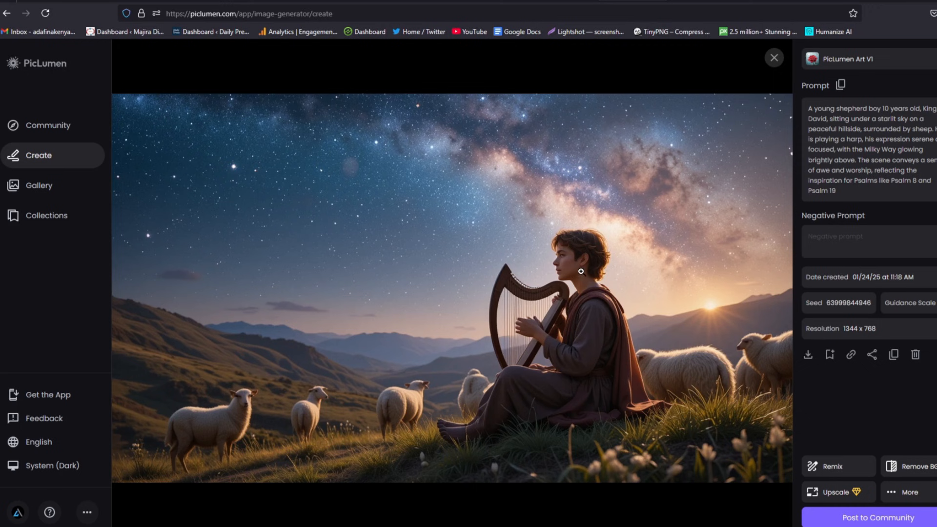
Close the shepherd image viewer and reopen the first shepherd harp image
click(772, 58)
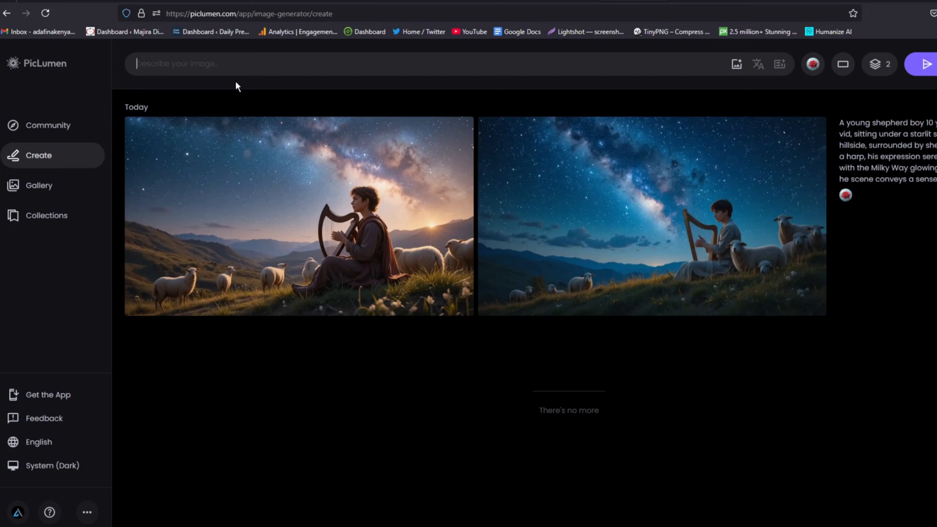
click(298, 216)
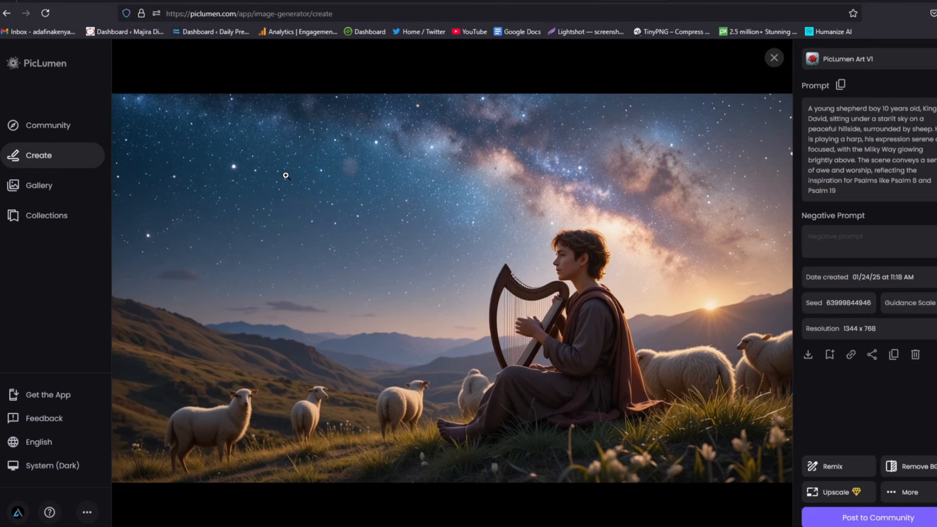
mouse_move(650, 354)
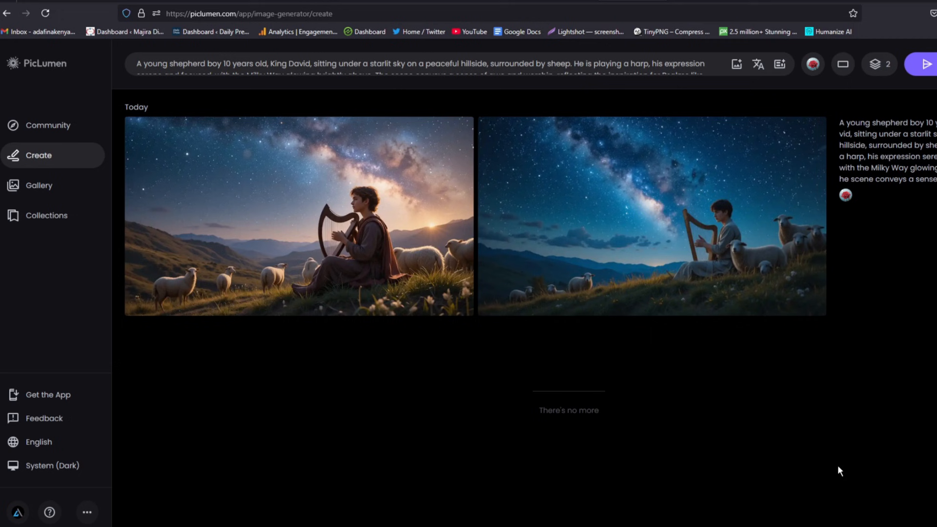
mouse_move(804, 381)
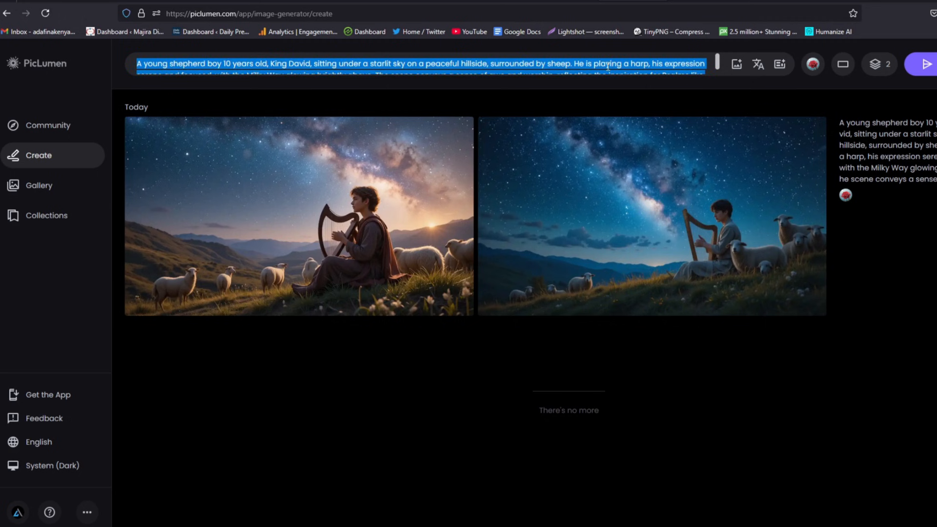
Paste the David and Goliath victory prompt with David as 16 years old
text(A dramatic scene of young David standing victoriously over the fallen Goliath. The giant's massive sword lies beside him, while David holds his sling and looks upward with gratitude to God. A battlefield stretches in the background, with soldiers watching in awe.)
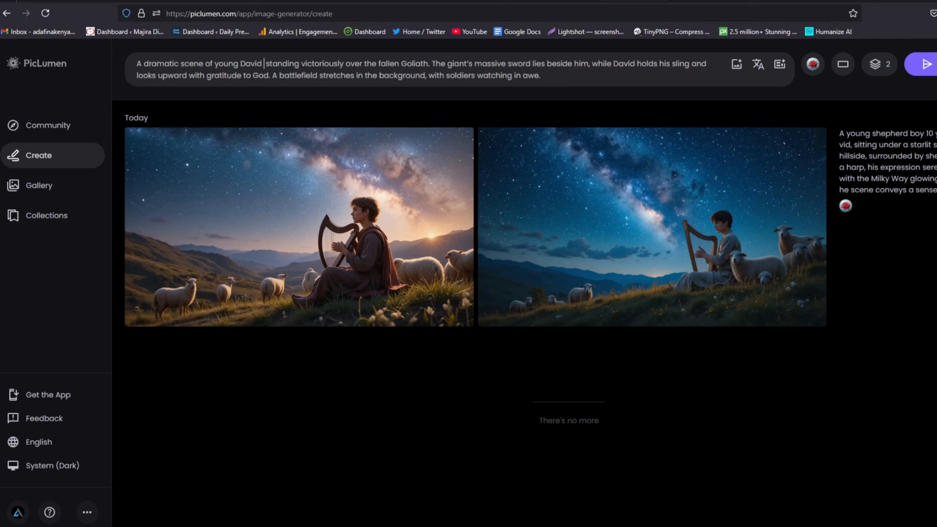
text(16years)
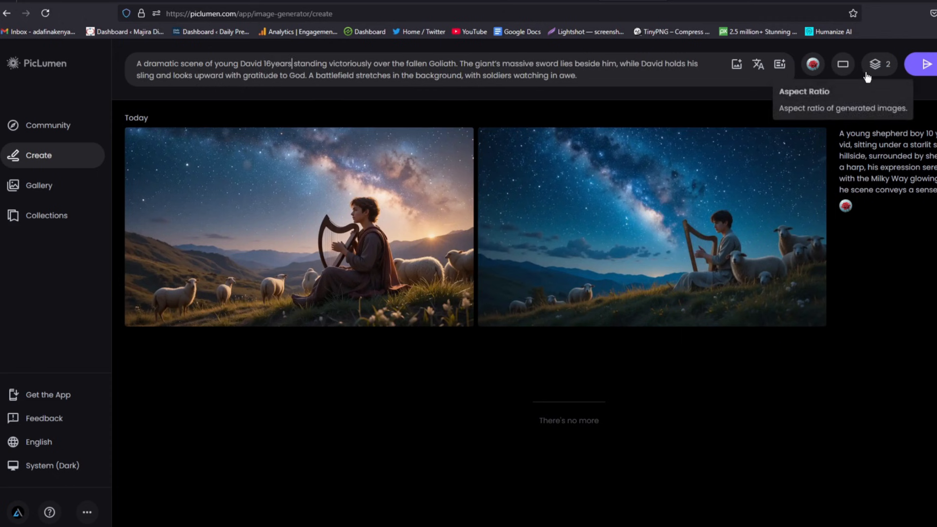
click(842, 64)
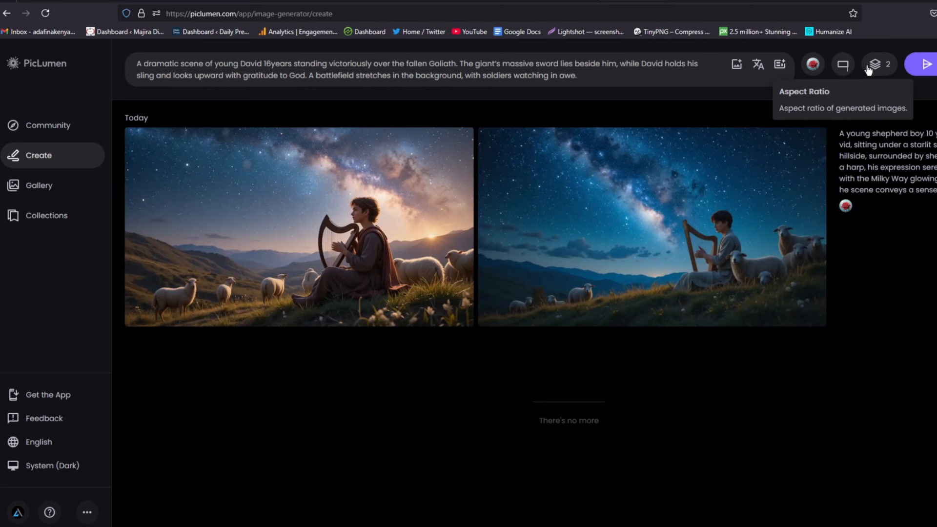
mouse_move(875, 64)
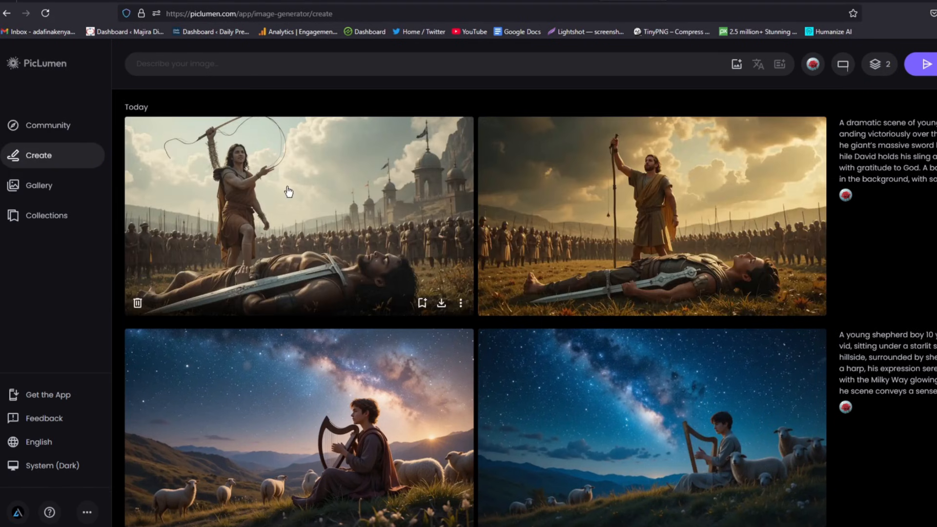
Open the first David and Goliath image and download it
click(289, 191)
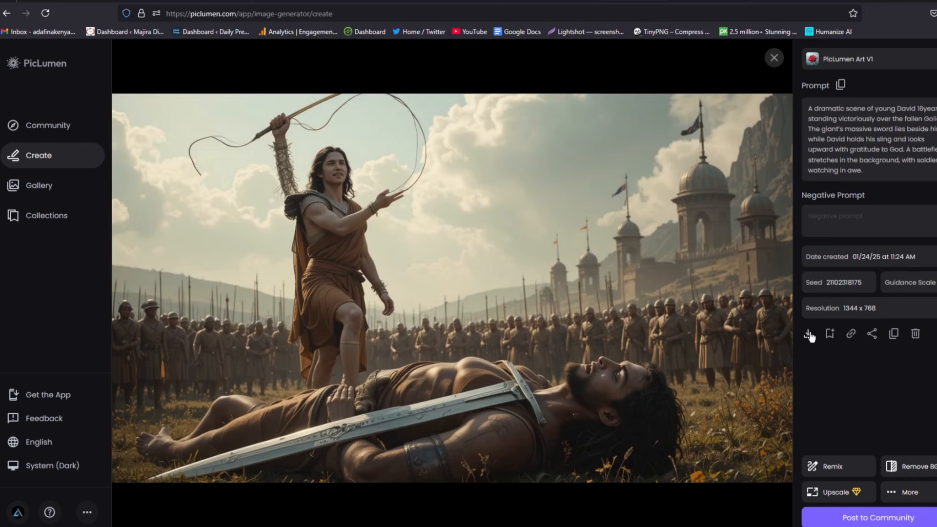
click(810, 334)
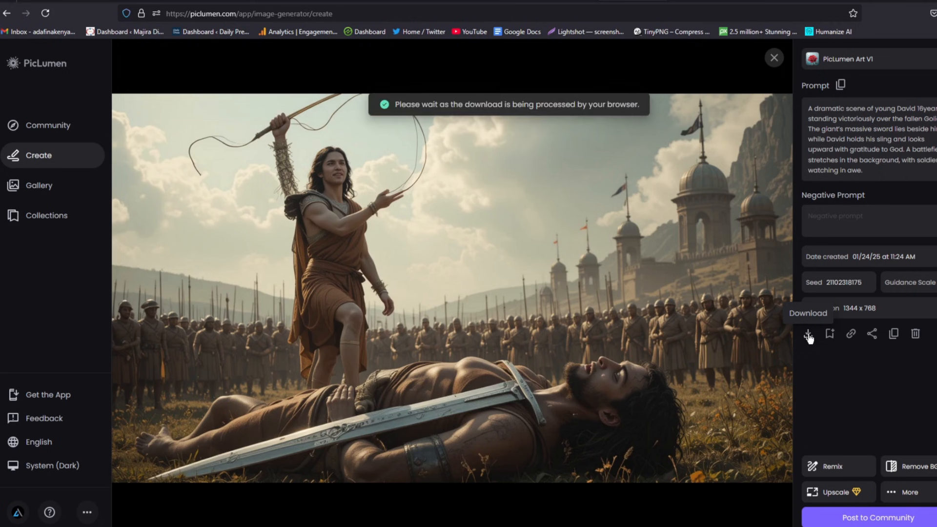
click(808, 333)
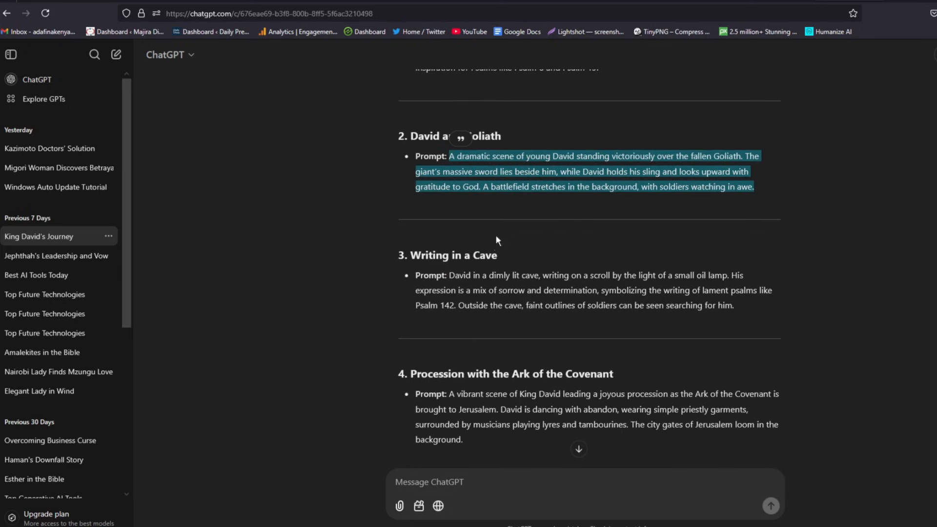
Scroll the ChatGPT reply down to the '3. Writing in a Cave' prompt
scroll(down, 3)
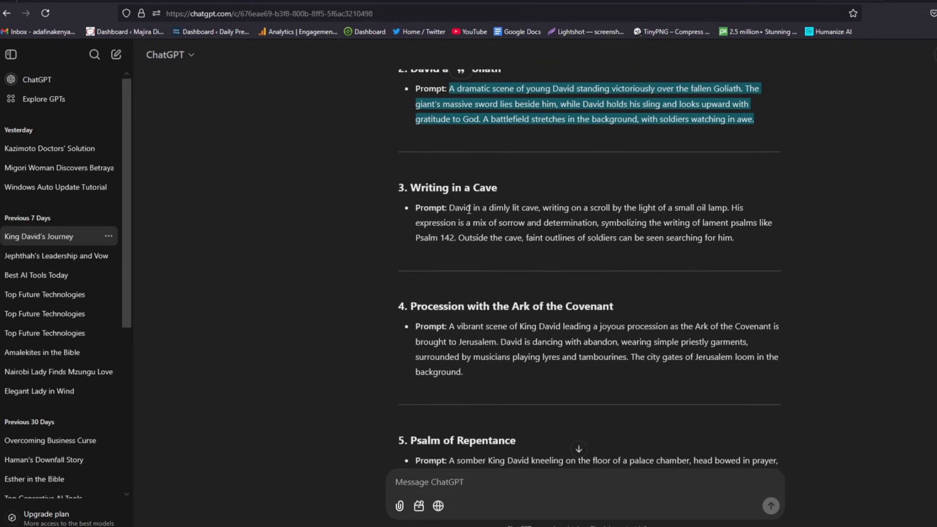
mouse_move(543, 210)
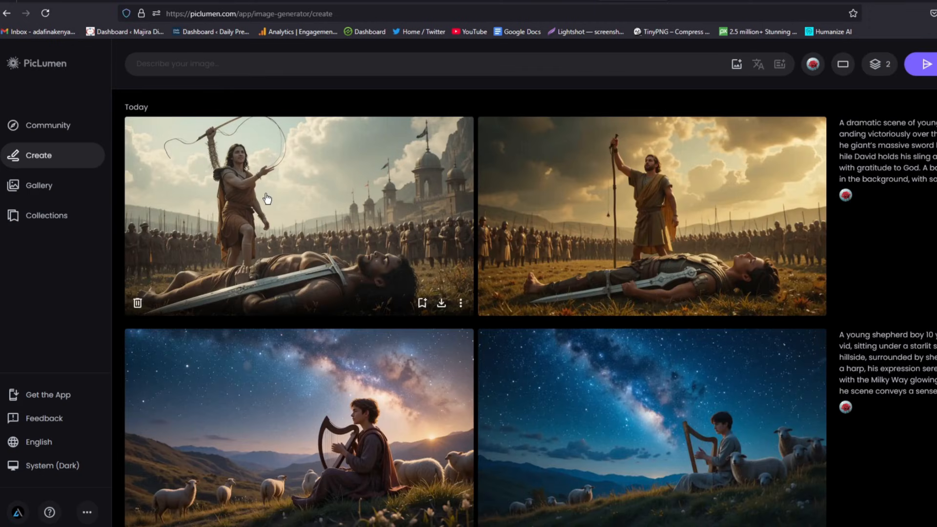
mouse_move(263, 189)
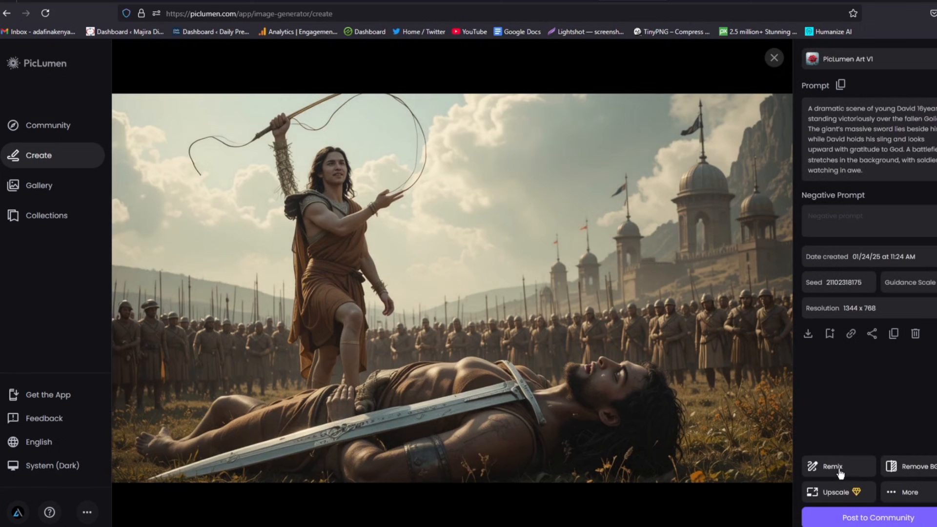
Remix the Goliath image with the cave prompt plus '20 years of age' and generate
click(773, 58)
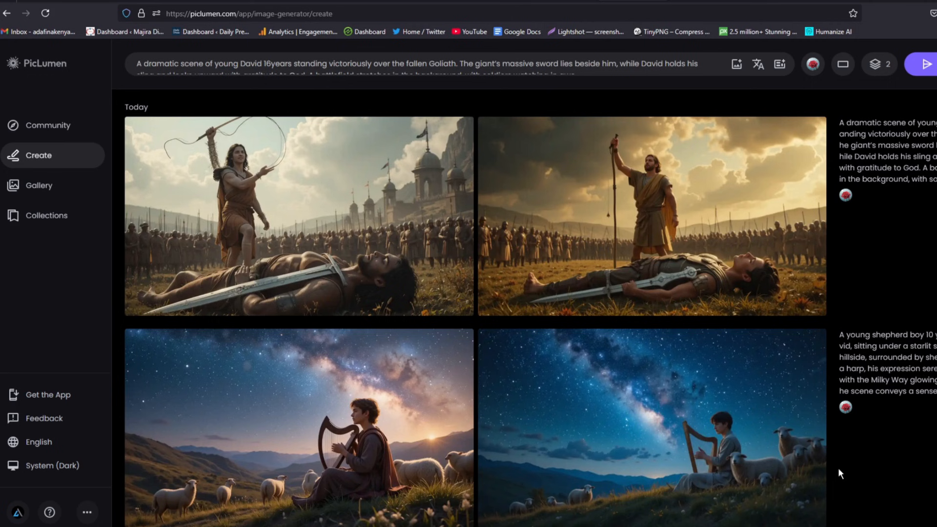
click(594, 63)
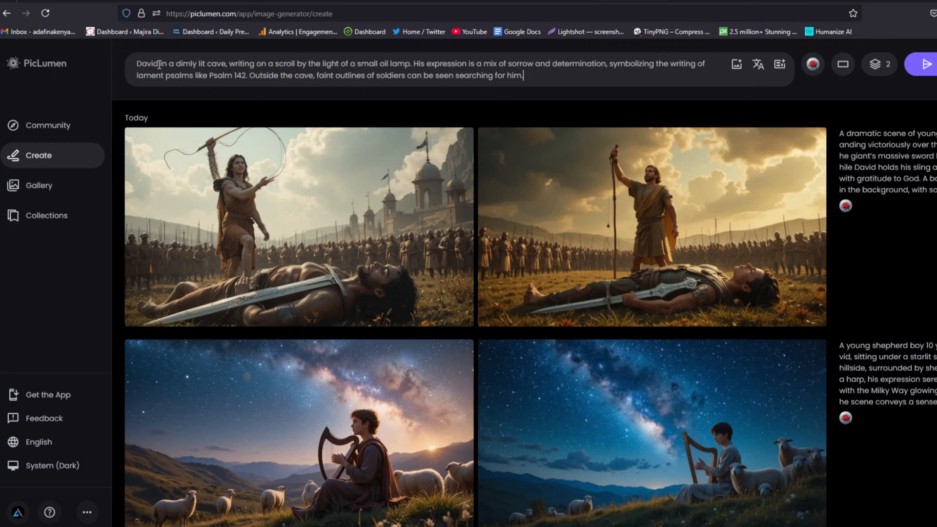
text(20 years of)
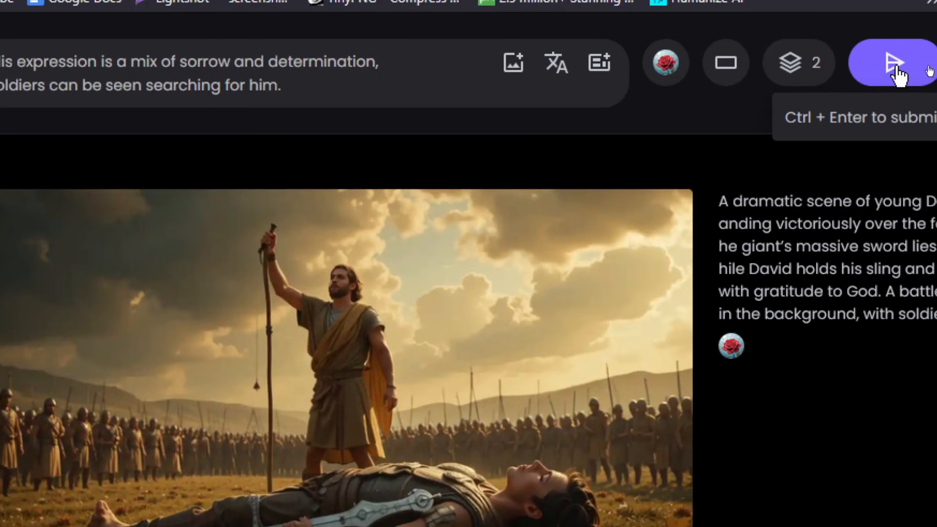
click(895, 62)
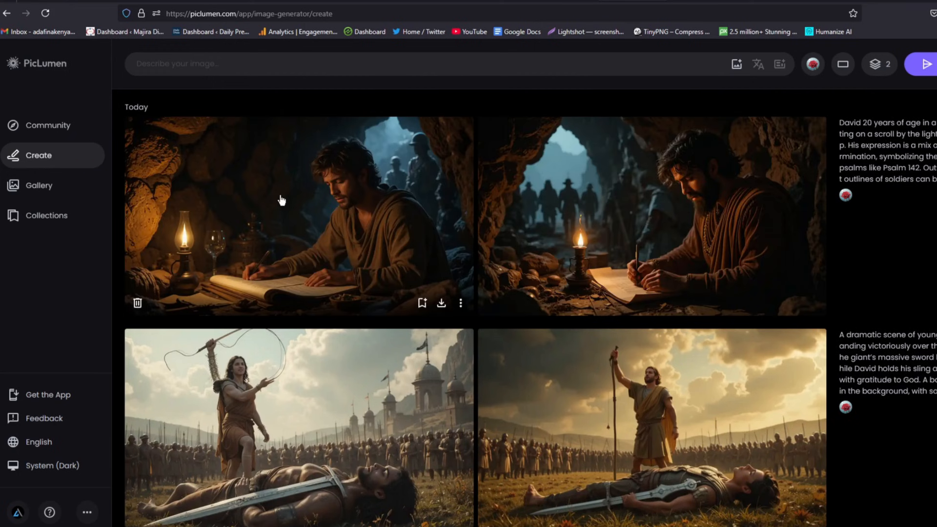
Open the first cave-writing image in full view
click(281, 215)
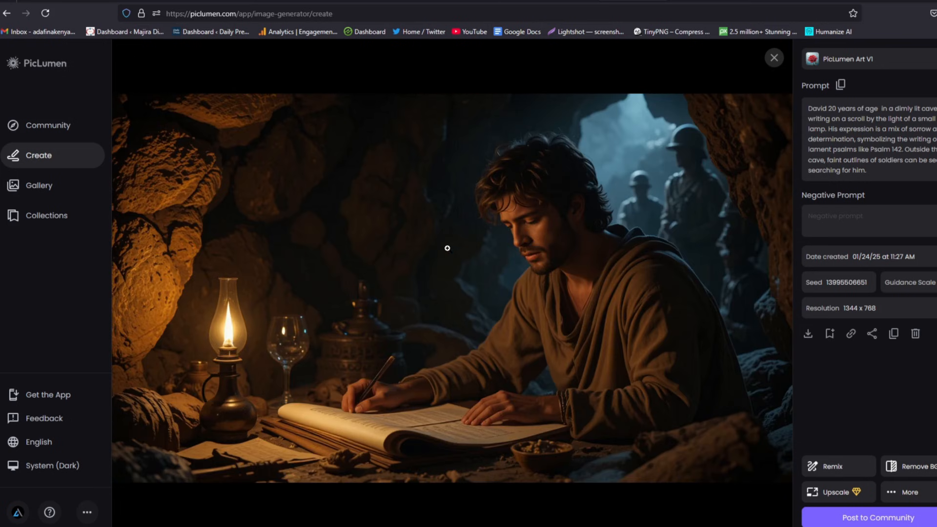
mouse_move(552, 248)
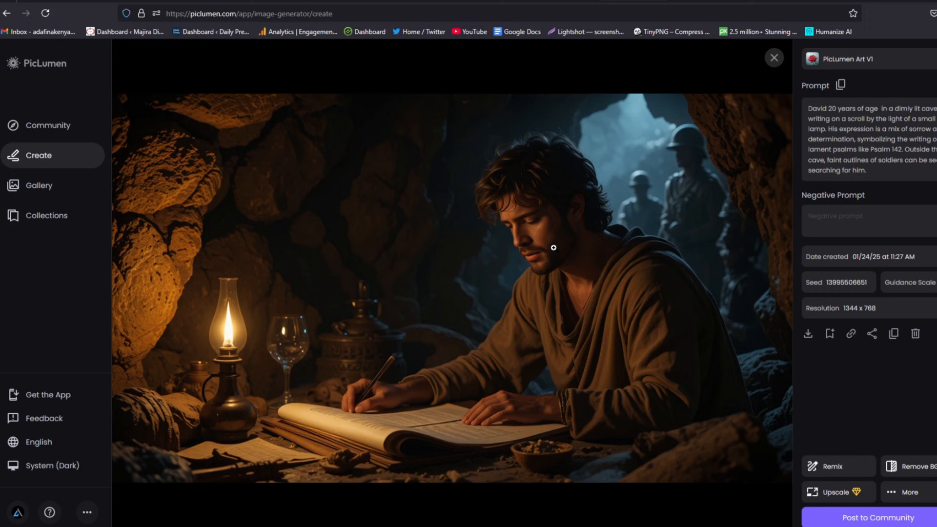
mouse_move(553, 263)
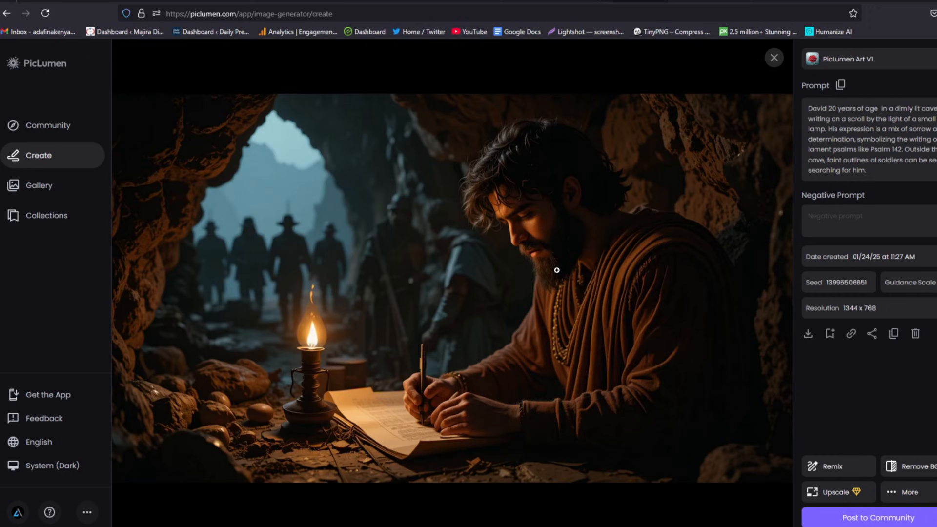
mouse_move(511, 217)
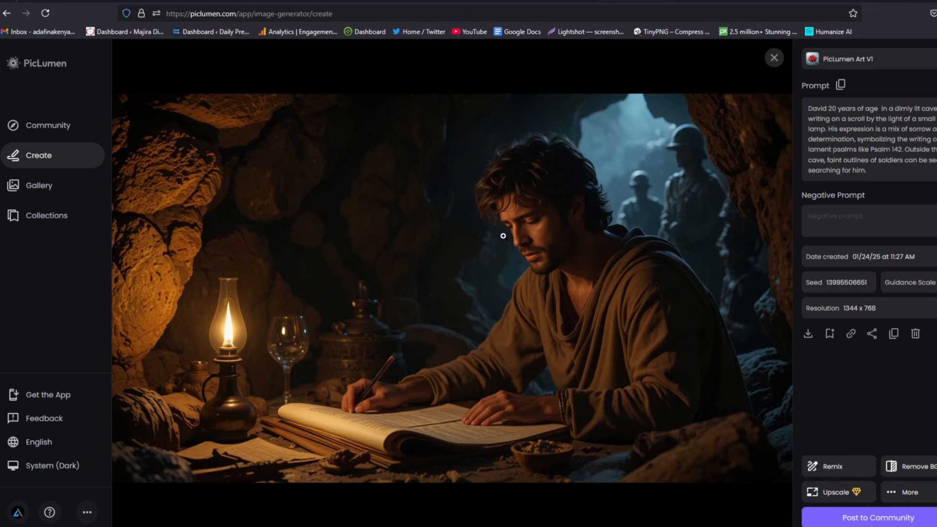
mouse_move(499, 234)
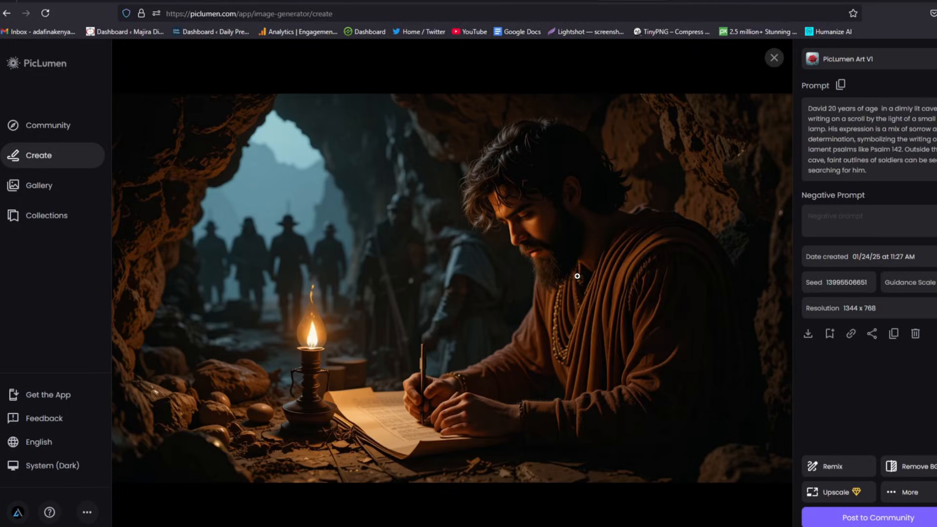
Close the viewer, scroll through the gallery, and reopen the first cave image
click(773, 57)
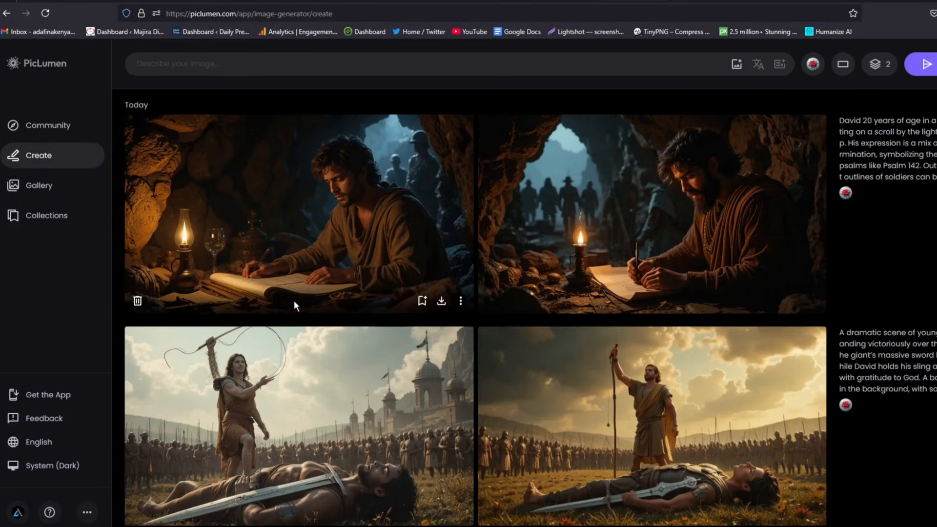
scroll(down, 3)
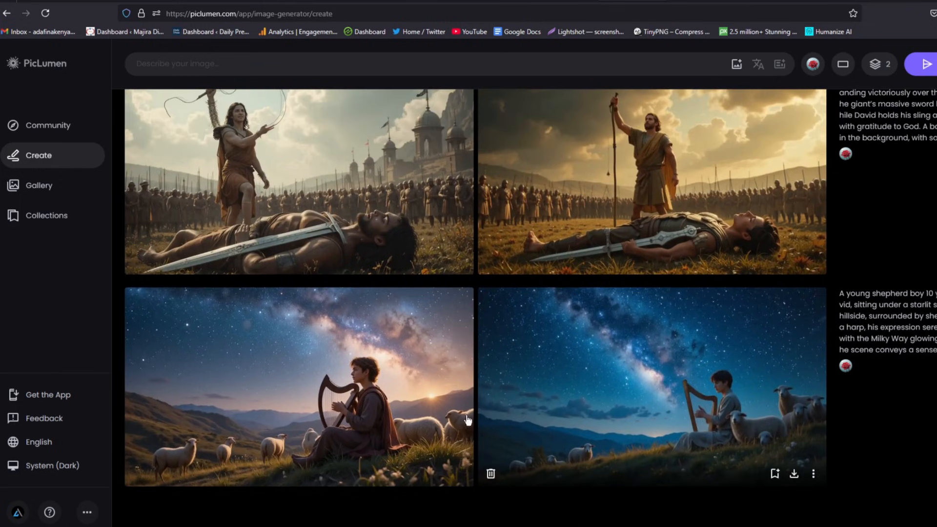
click(651, 182)
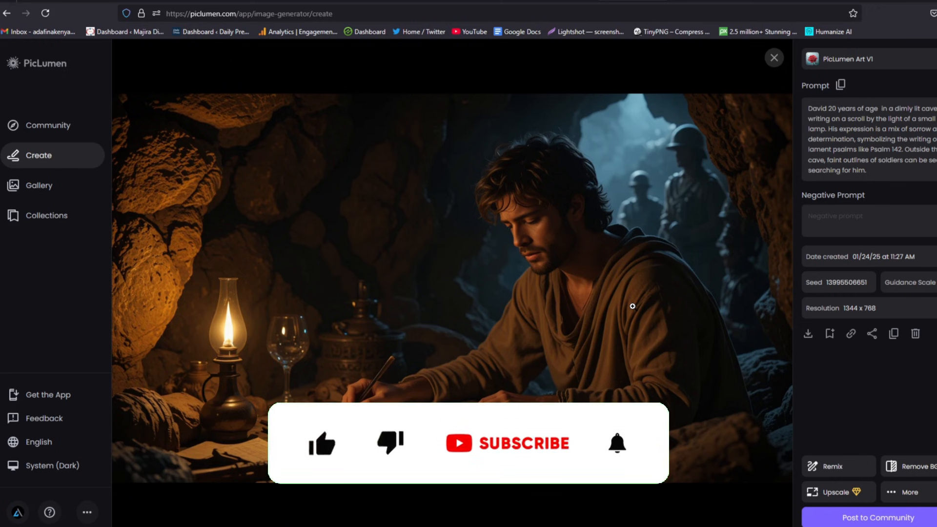
click(321, 443)
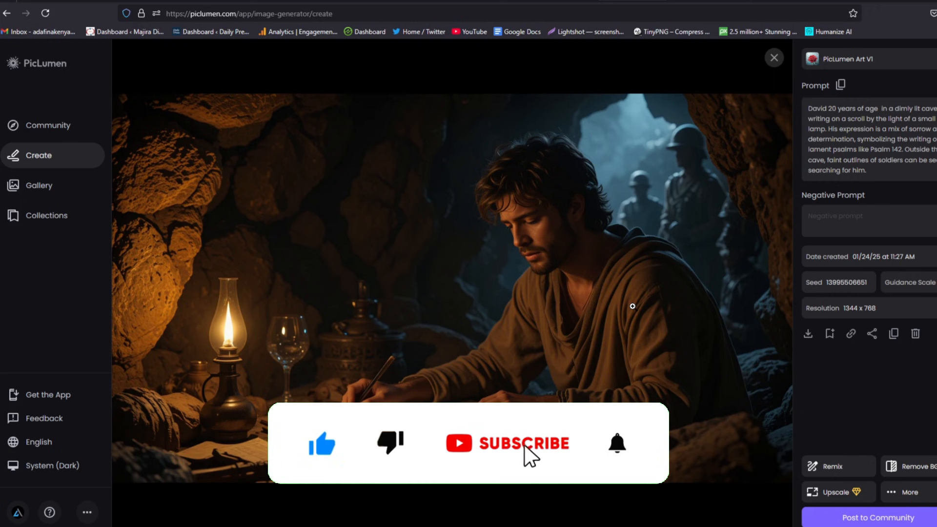